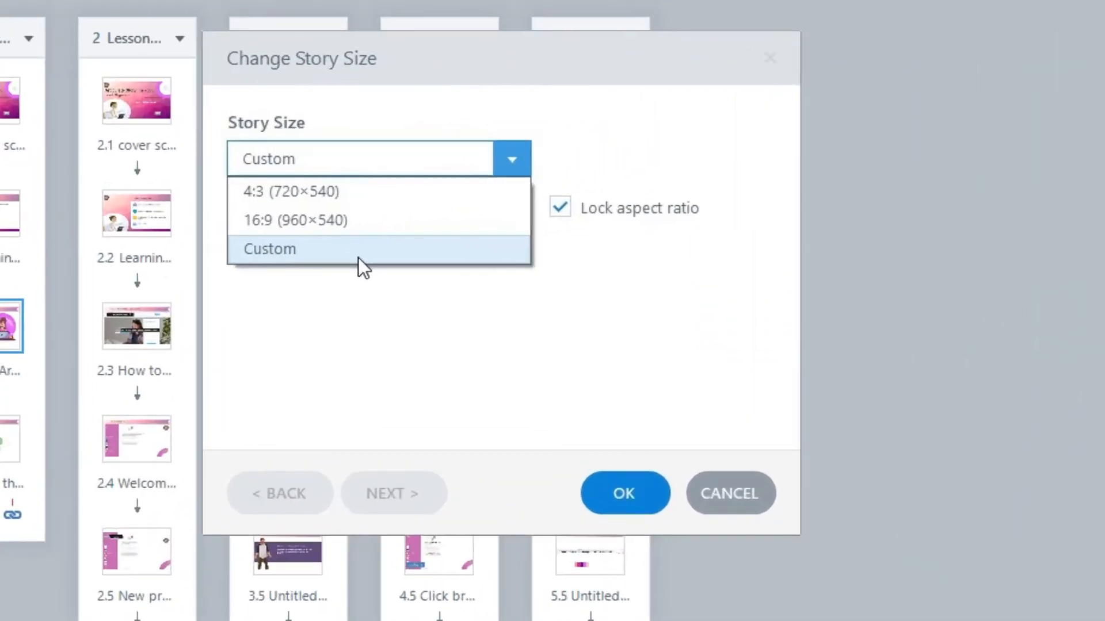
Step: Set the story size to Custom instead of a 4:3 or 16:9 preset
left_click(269, 249)
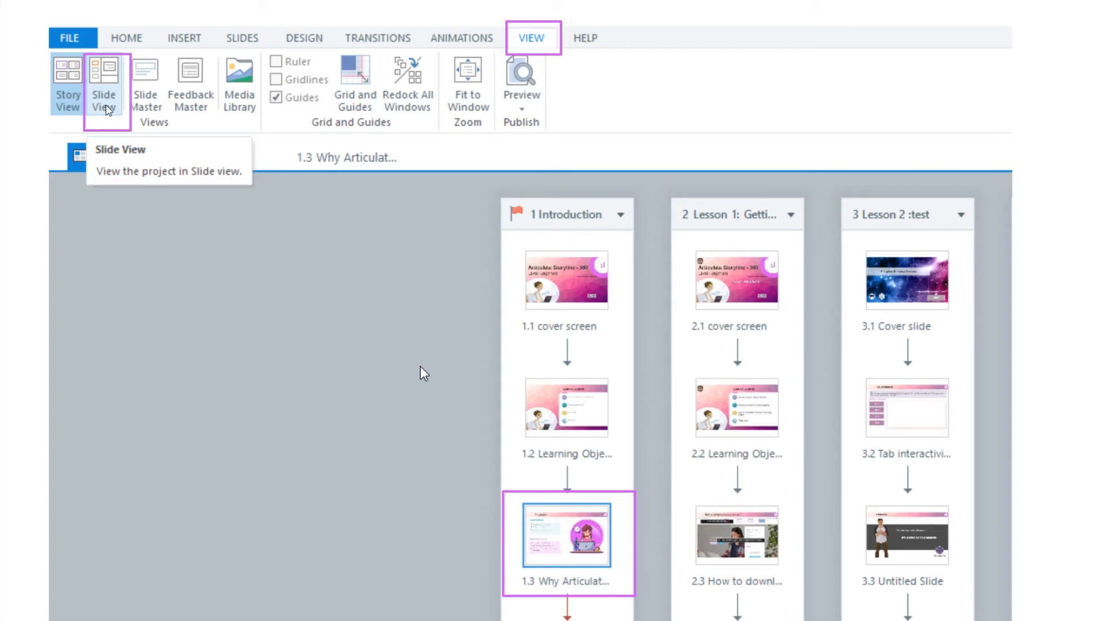
Step: Switch from Story View to Slide View to edit slides individually
left_click(103, 77)
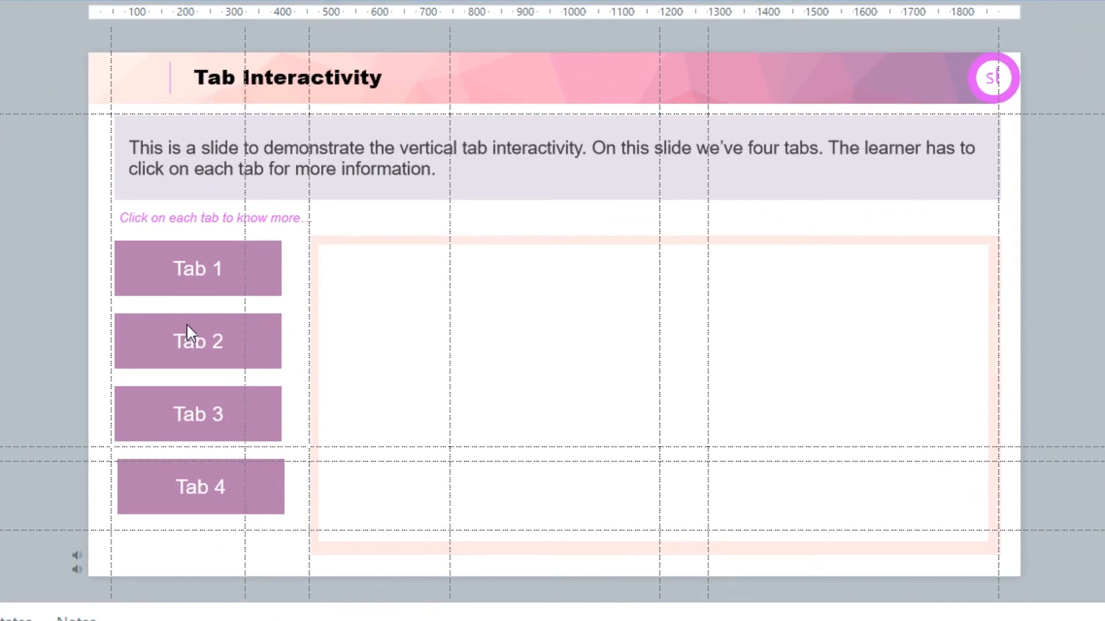
Step: Select the Tab 2 shape on the Tab Interactivity slide
left_click(196, 268)
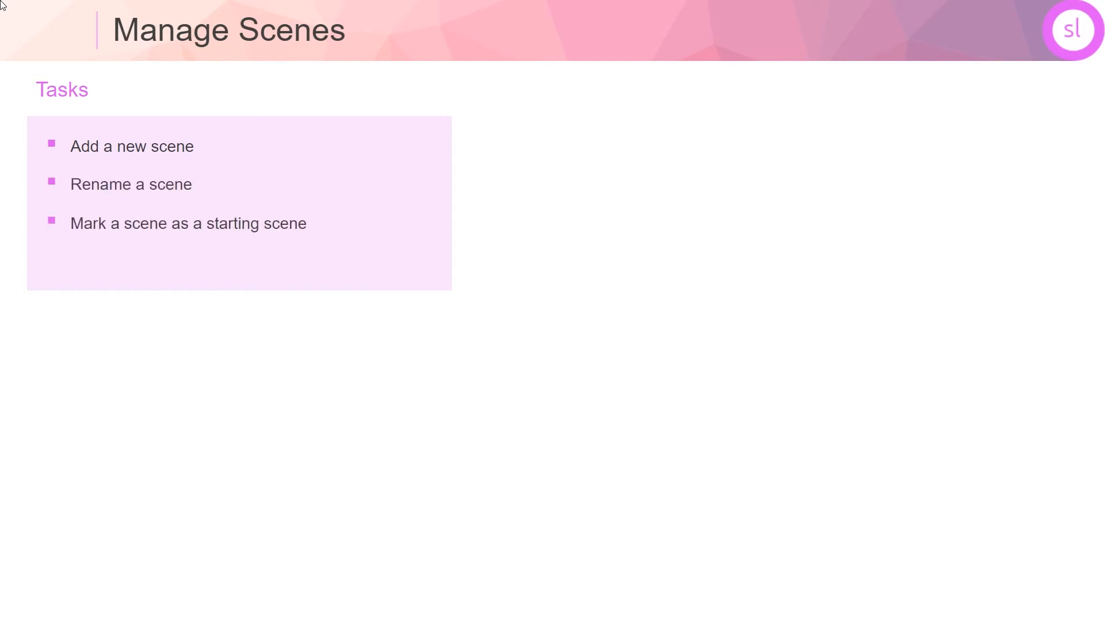
Step: Add a second scene, '2 Untitled Scene', with one blank slide
left_click(70, 97)
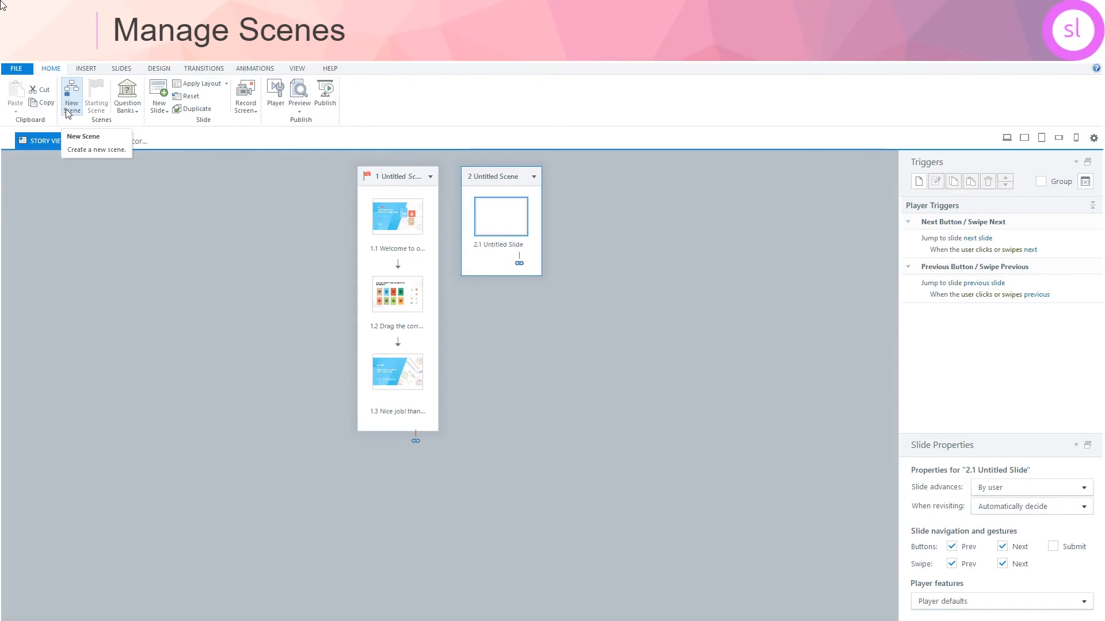